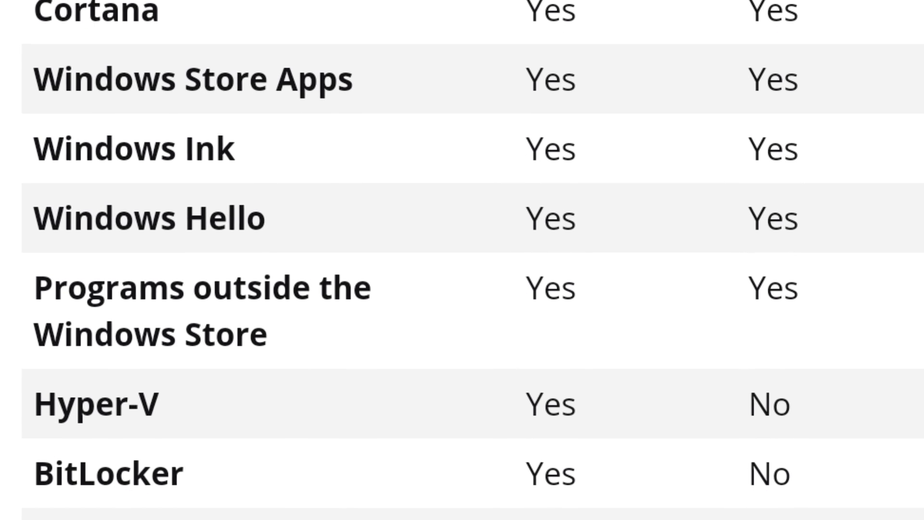
Open the Operating Systems listing and scroll to the €29.99 Windows 10 Professional key
{"action": "scroll", "scroll_direction": "down", "scroll_amount": 3}
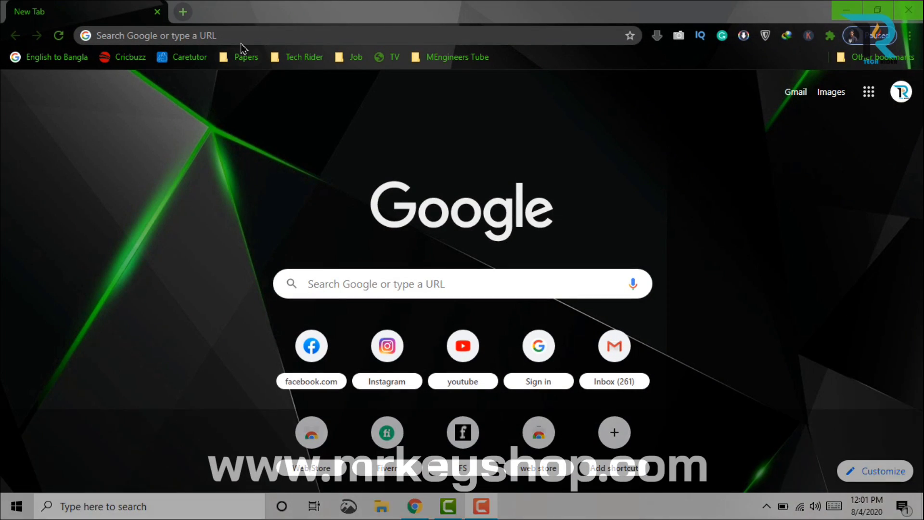
{"action": "type", "text": "w"}
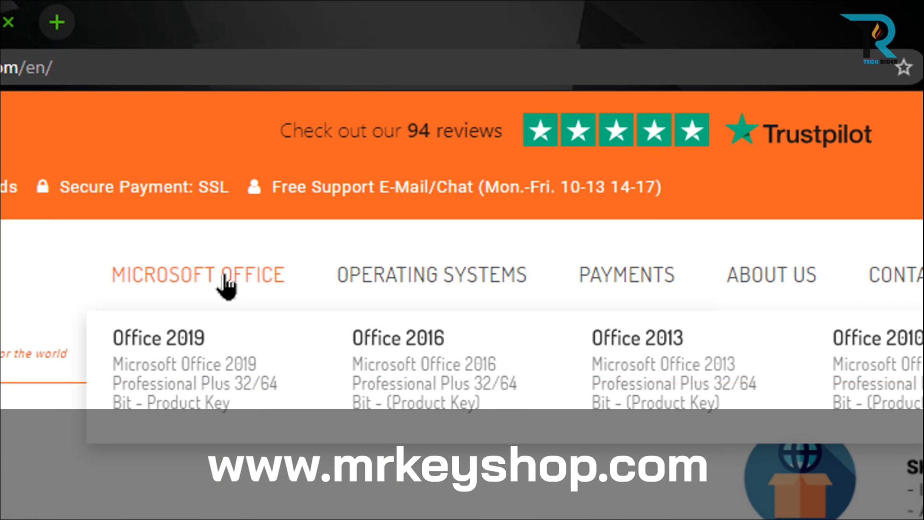
{"action": "mouse_move", "coordinate": [439, 274]}
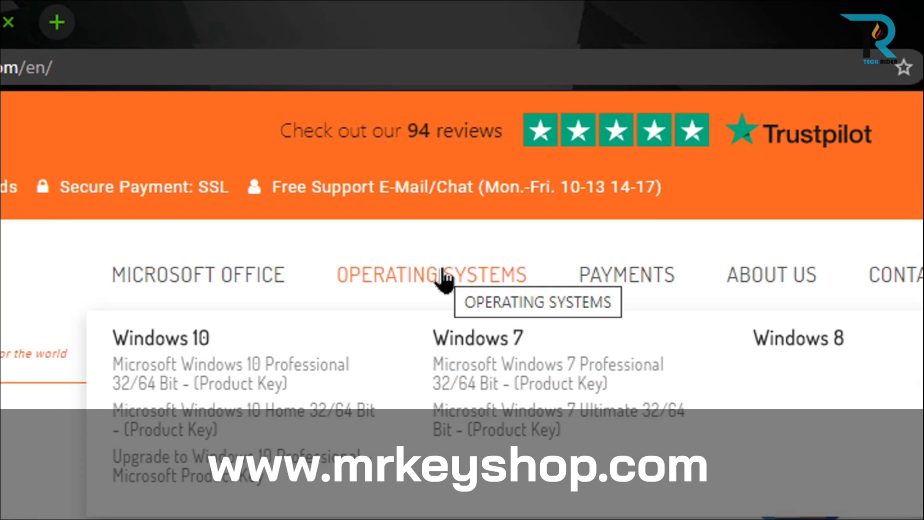
{"action": "left_click", "coordinate": [430, 274]}
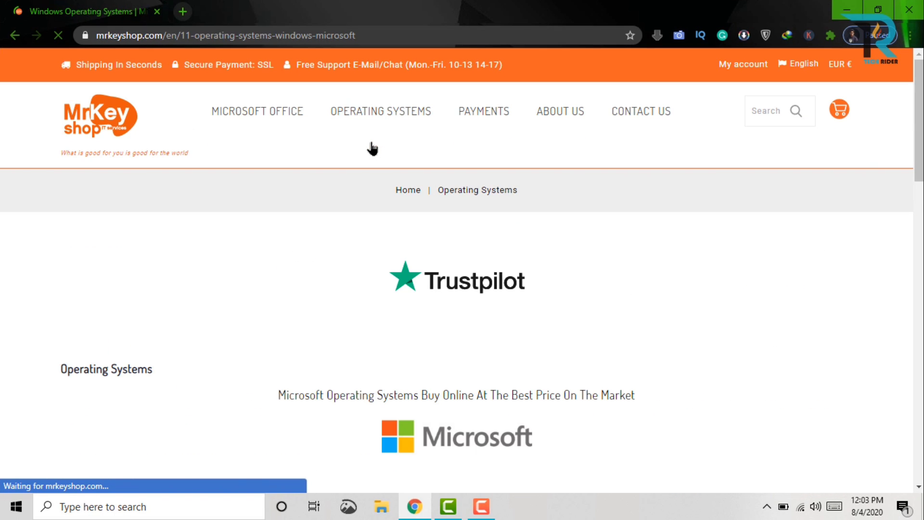
{"action": "scroll", "scroll_direction": "down", "scroll_amount": 3}
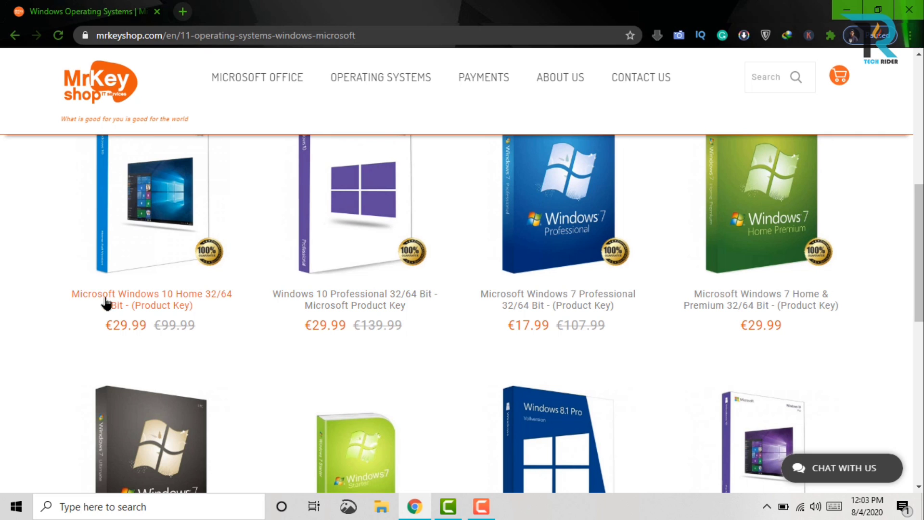
{"action": "mouse_move", "coordinate": [354, 299]}
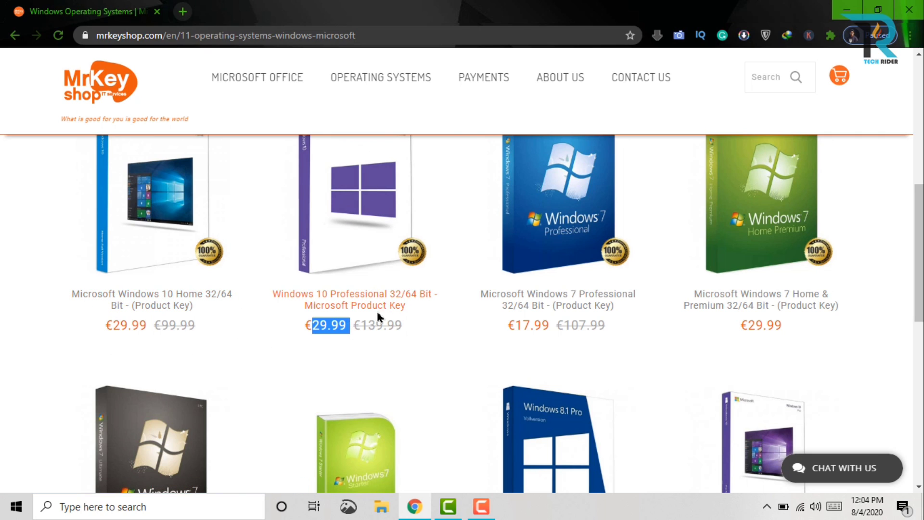
{"action": "scroll", "scroll_direction": "down", "scroll_amount": 3}
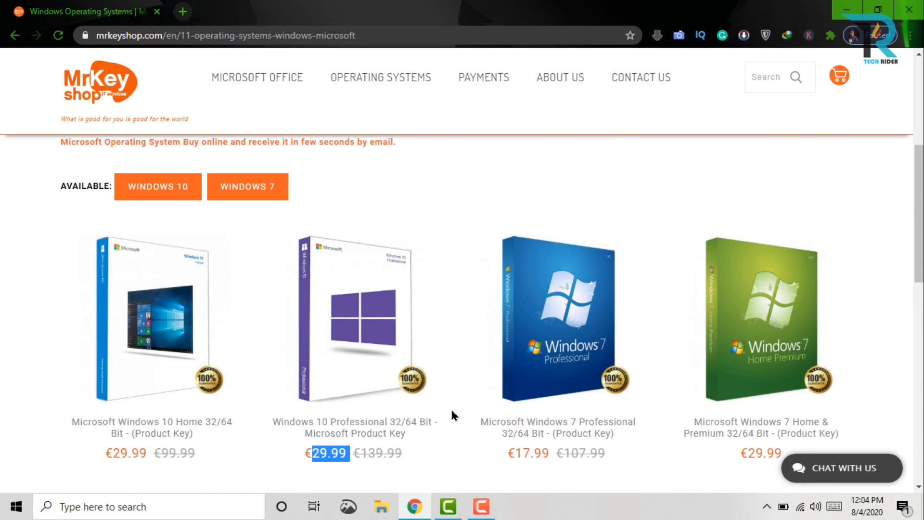
{"action": "scroll", "scroll_direction": "down", "scroll_amount": 3}
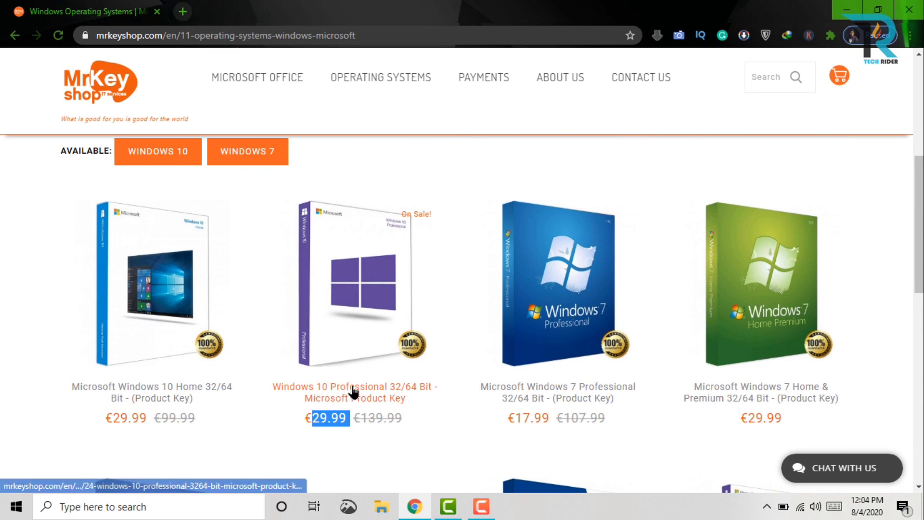
Add one Windows 10 Professional key to the cart and view the €29.99 cart
{"action": "left_click", "coordinate": [354, 392]}
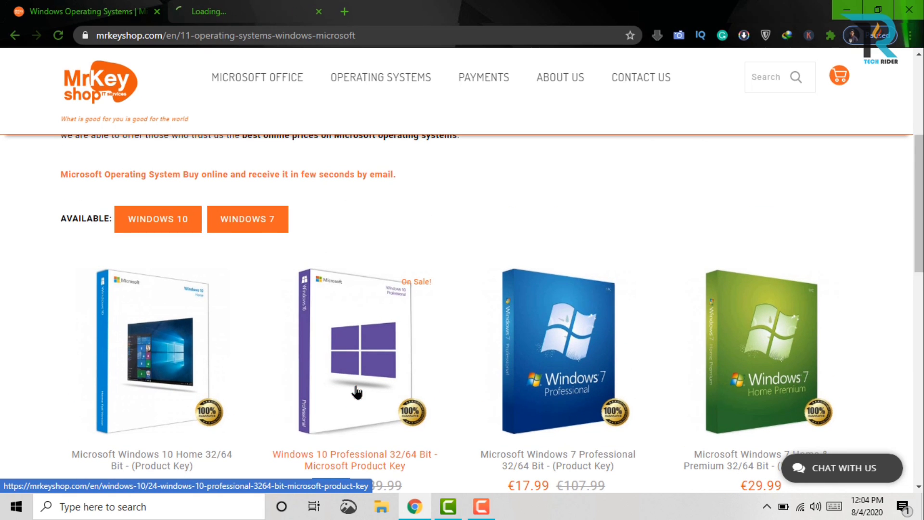
{"action": "left_click", "coordinate": [354, 351]}
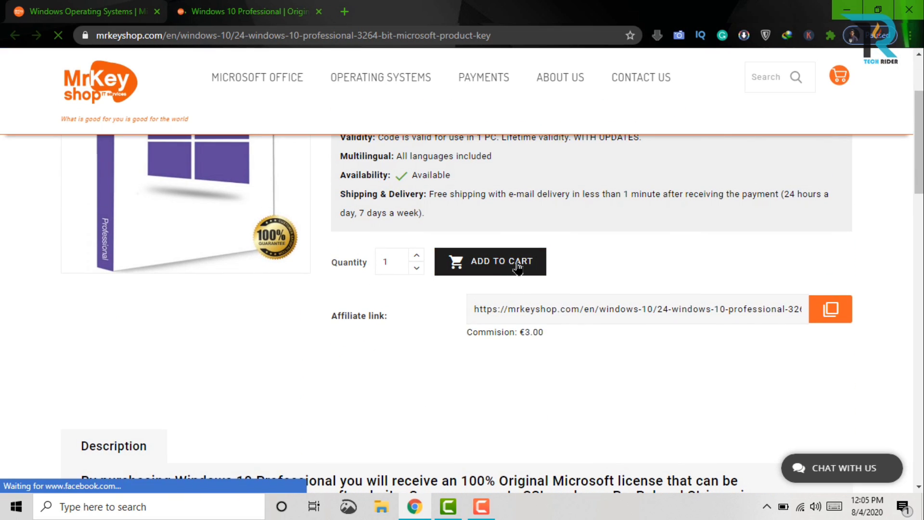
{"action": "left_click", "coordinate": [490, 261]}
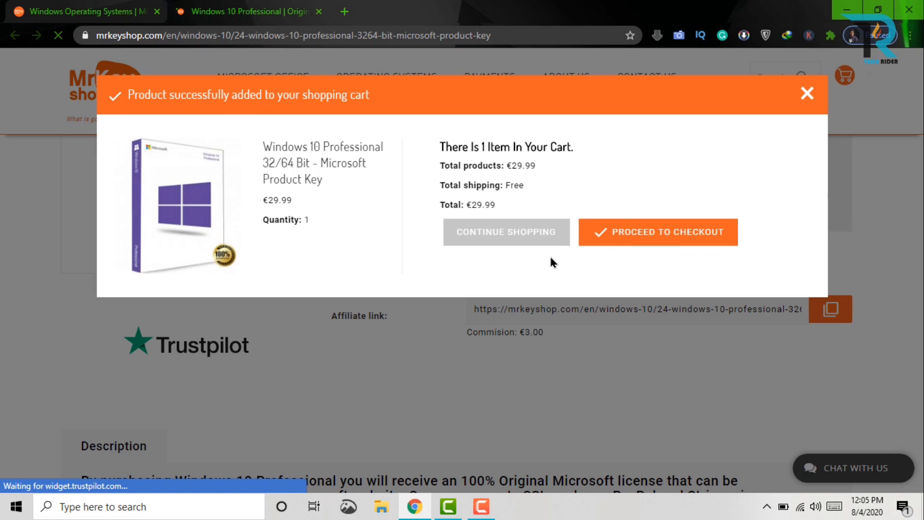
{"action": "left_click", "coordinate": [658, 231]}
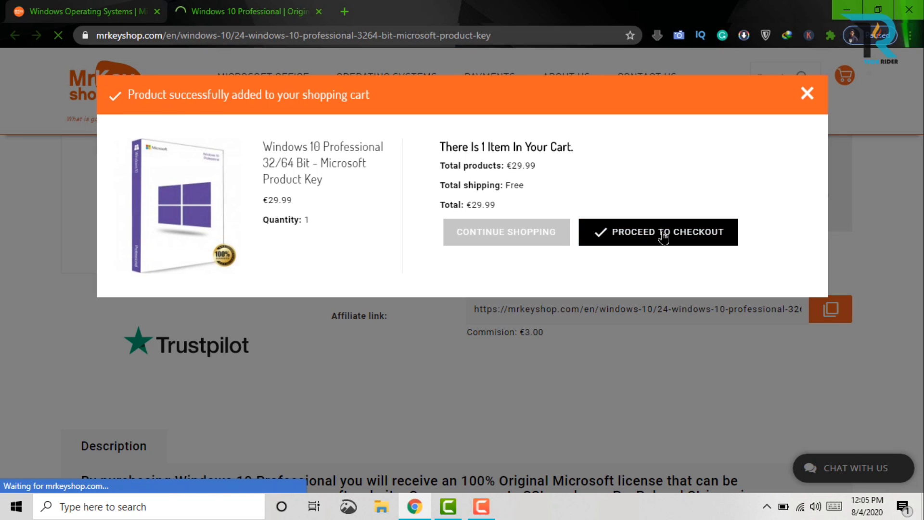
{"action": "left_click", "coordinate": [657, 232]}
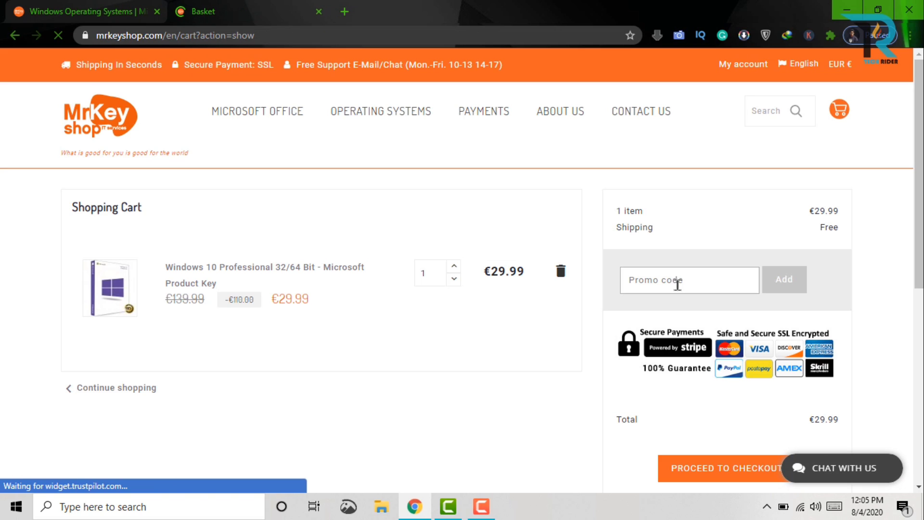
Apply promo code TECHRIDER10% for a €3.00 discount and €26.99 total
{"action": "type", "text": "TECHRIDER10%"}
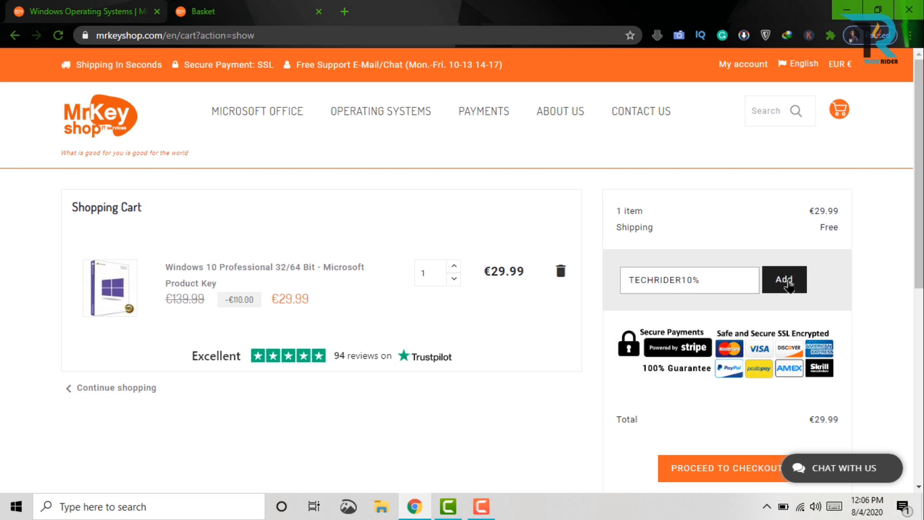
{"action": "left_click", "coordinate": [784, 279]}
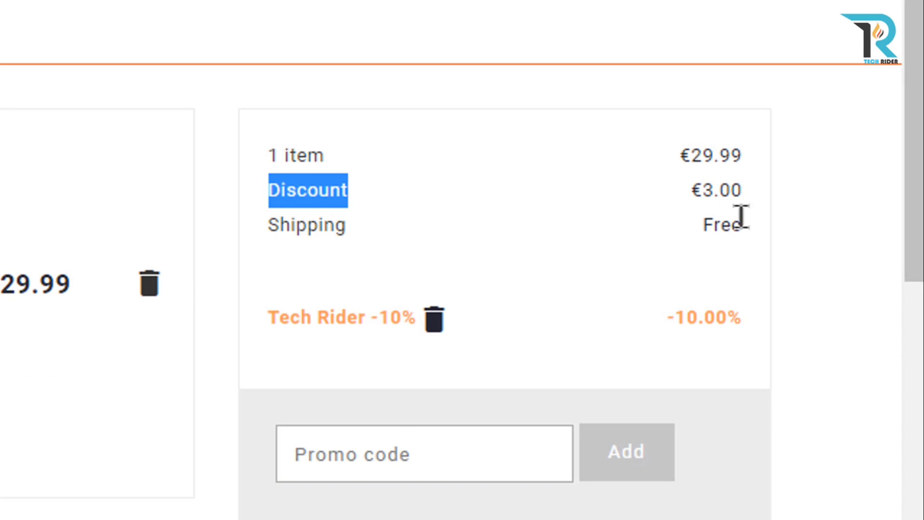
{"action": "scroll", "scroll_direction": "down", "scroll_amount": 3}
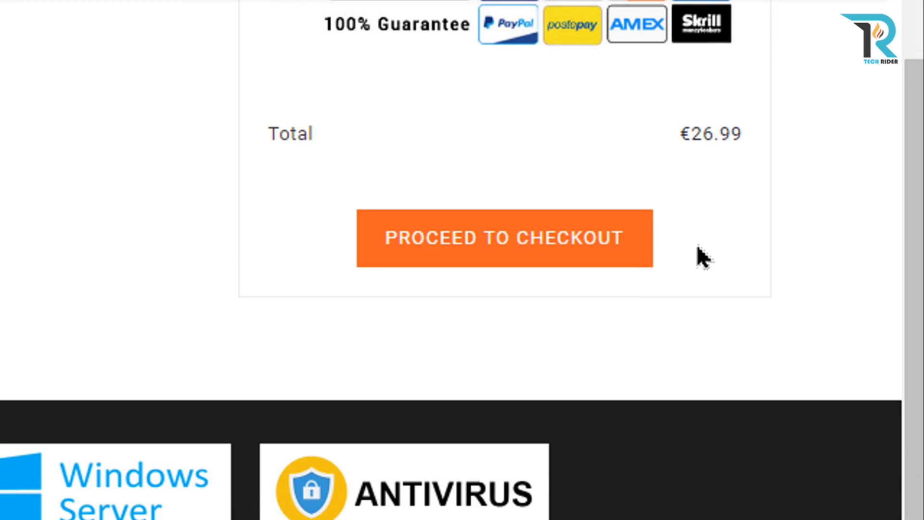
{"action": "scroll", "scroll_direction": "up", "scroll_amount": 3}
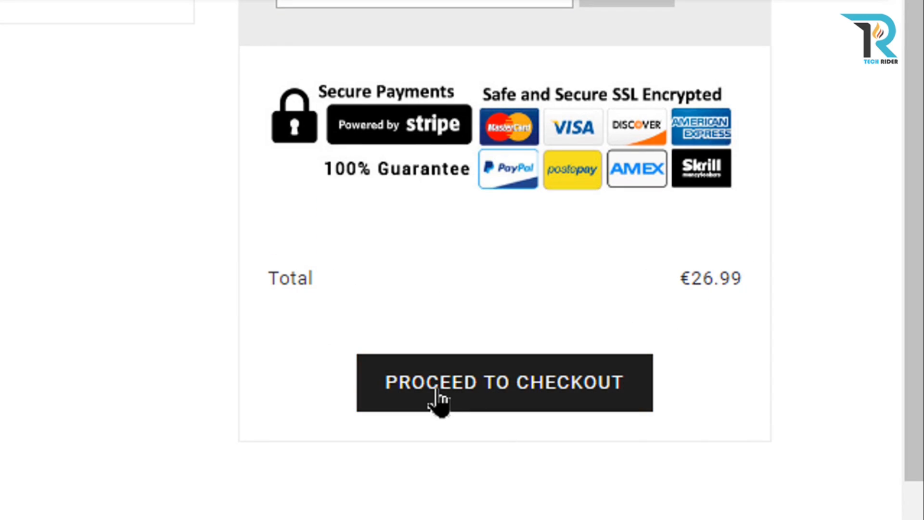
Proceed to the checkout addresses step and start a CHAT WITH US session
{"action": "left_click", "coordinate": [504, 382]}
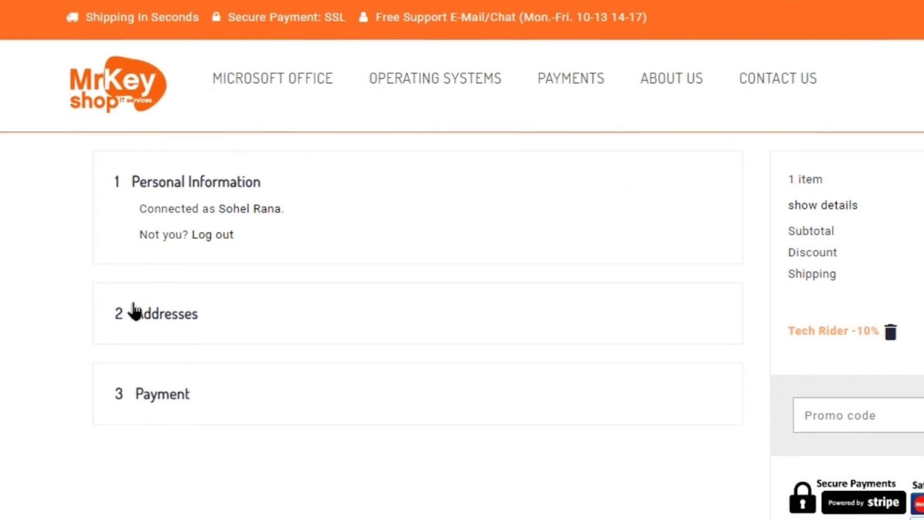
{"action": "scroll", "scroll_direction": "down", "scroll_amount": 3}
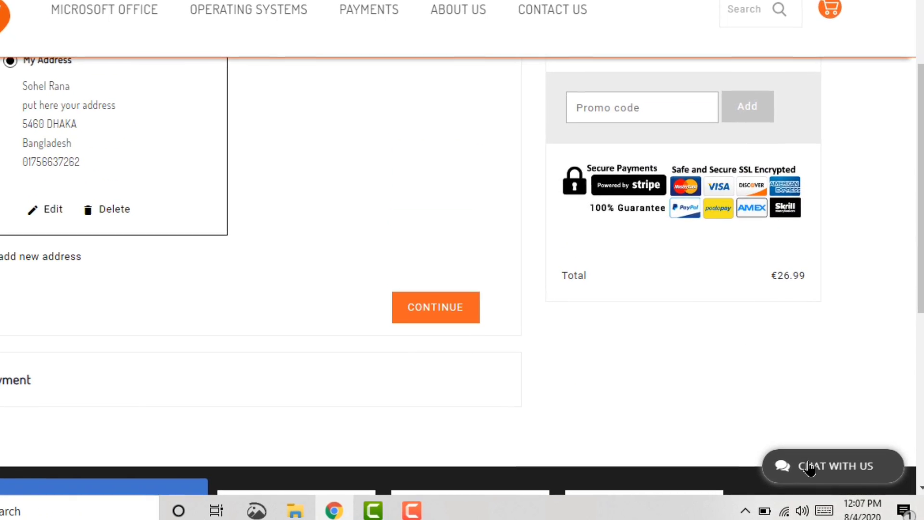
{"action": "left_click", "coordinate": [831, 466]}
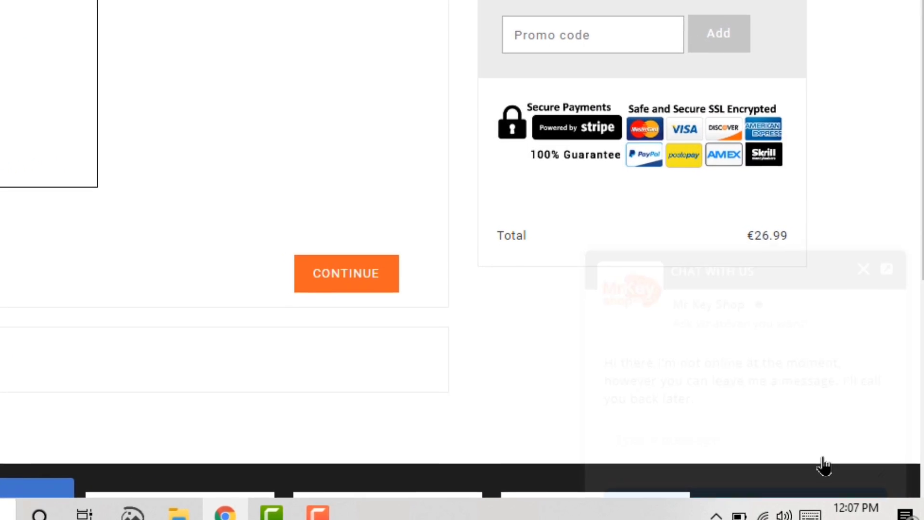